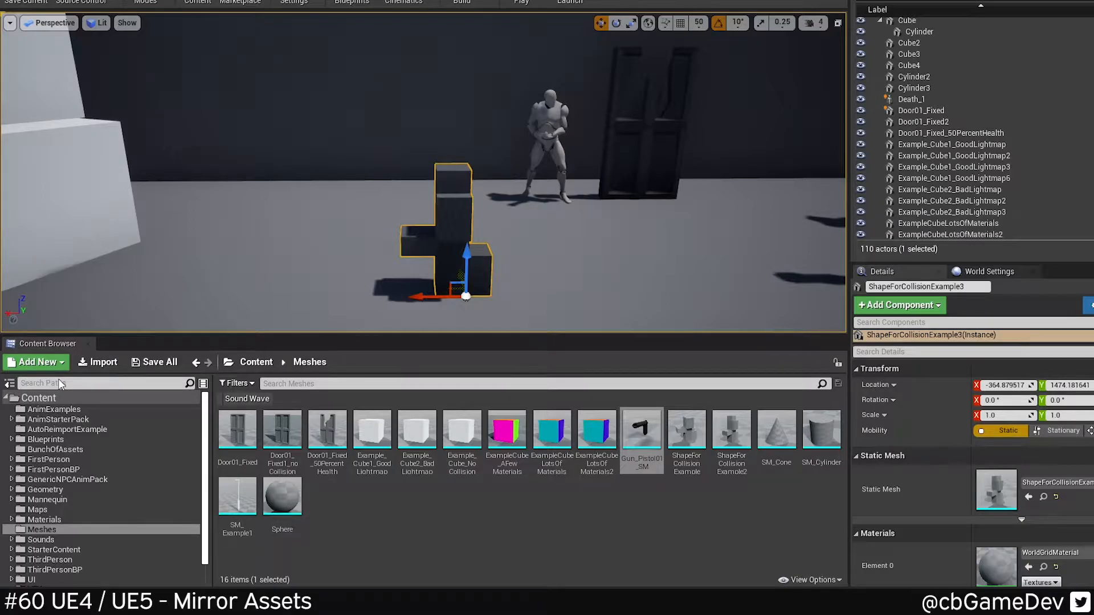
pyautogui.moveTo(136, 366)
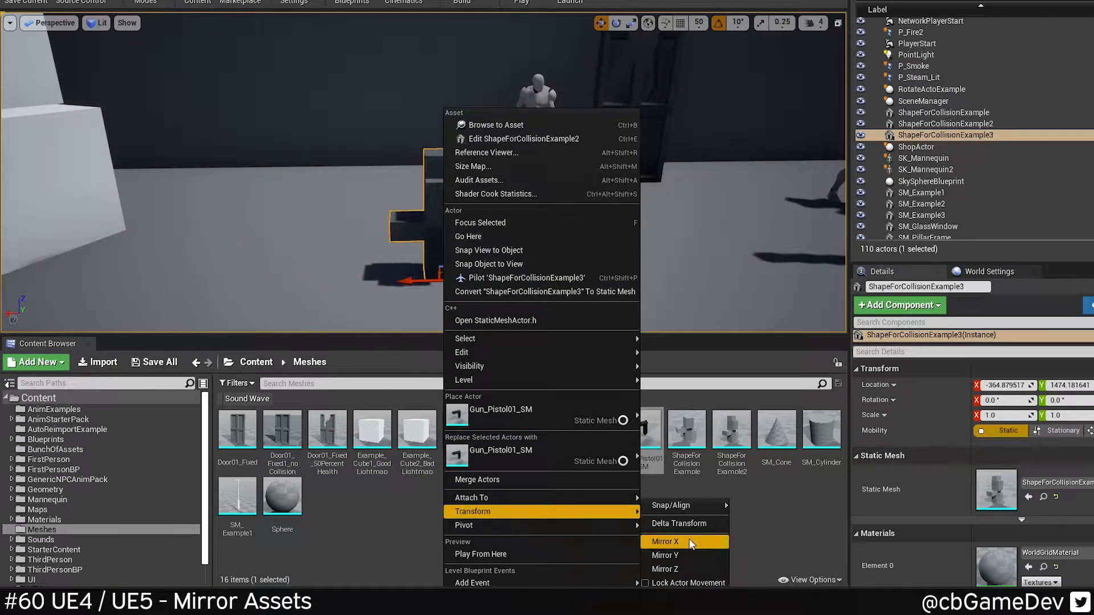
pyautogui.moveTo(683, 555)
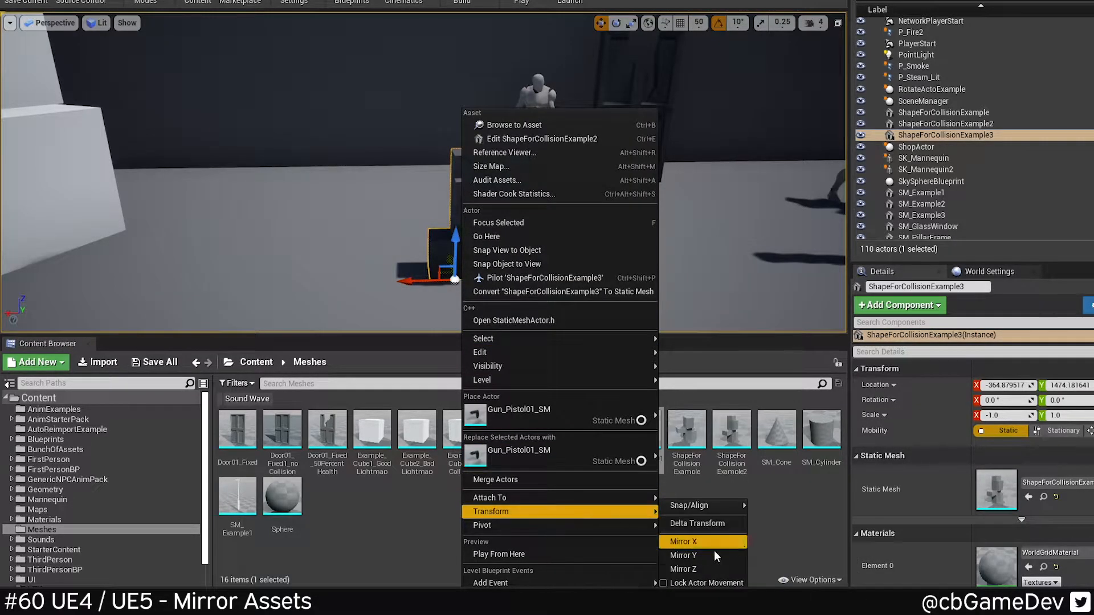
pyautogui.moveTo(509, 525)
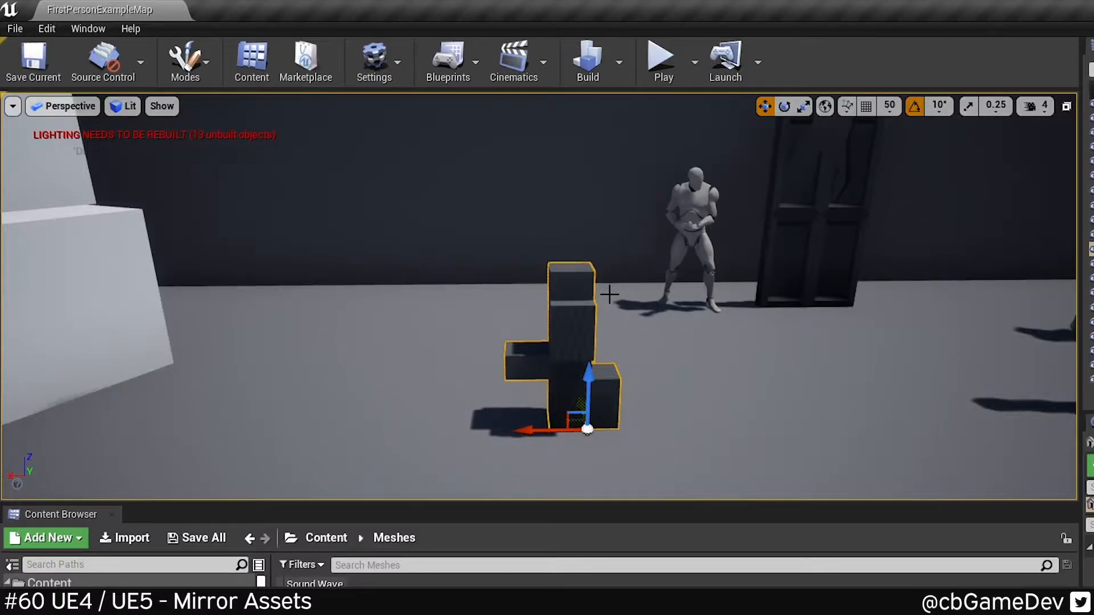
pyautogui.moveTo(46, 29)
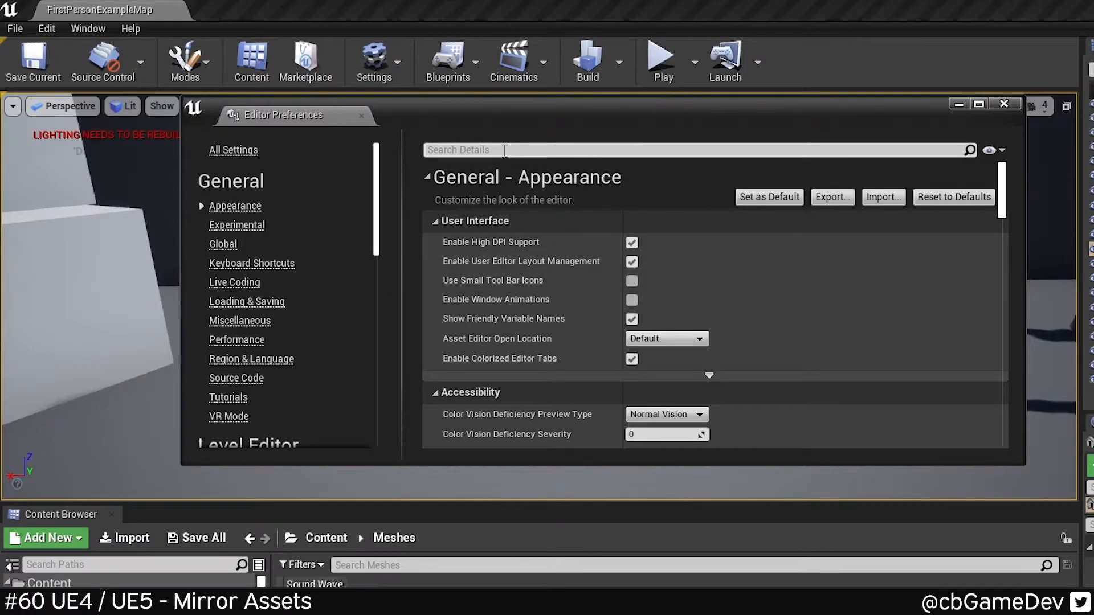
# - Search keyboard shortcuts for 'mirror' and bind Num 2 to a Mirror action
pyautogui.write('mirror')
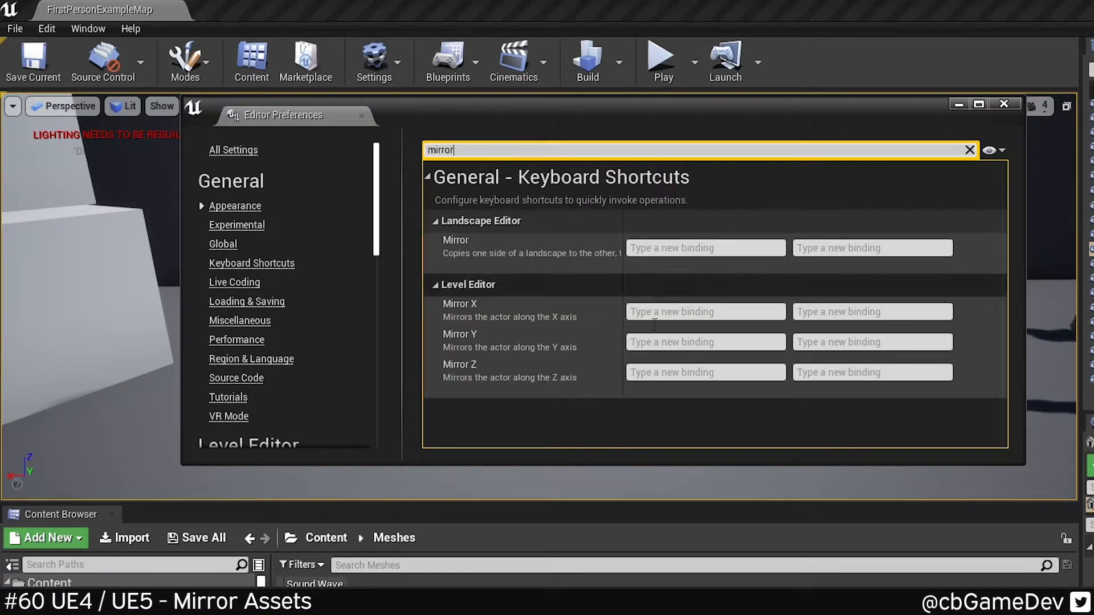
pyautogui.moveTo(480, 311)
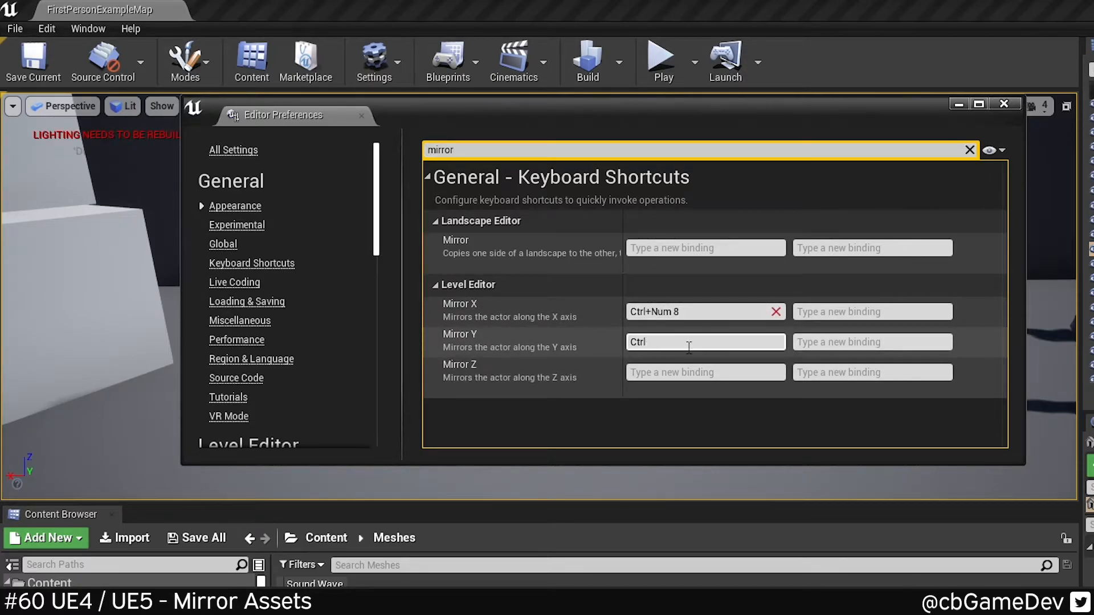
pyautogui.write('Num 2')
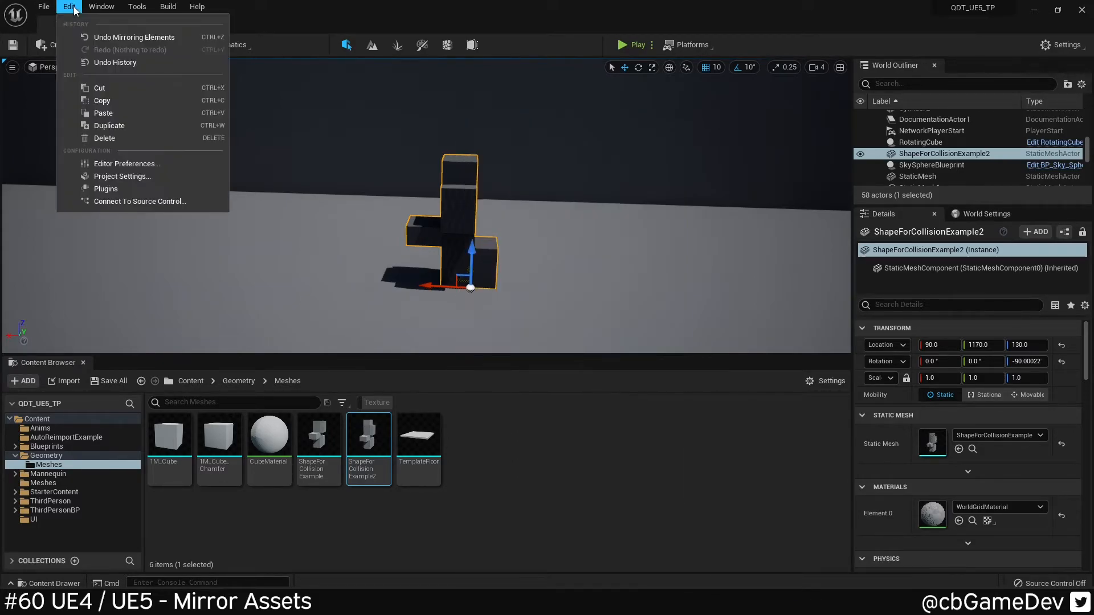
# - Check the Mirror X, Y and Z bindings in Editor Preferences, then close the window
pyautogui.click(126, 163)
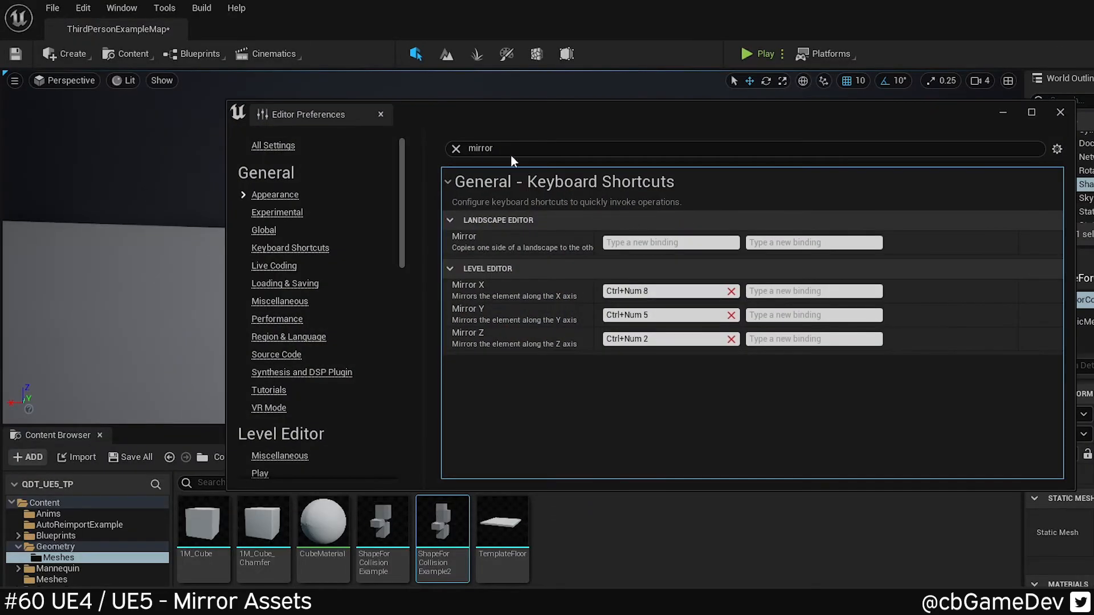
pyautogui.click(668, 291)
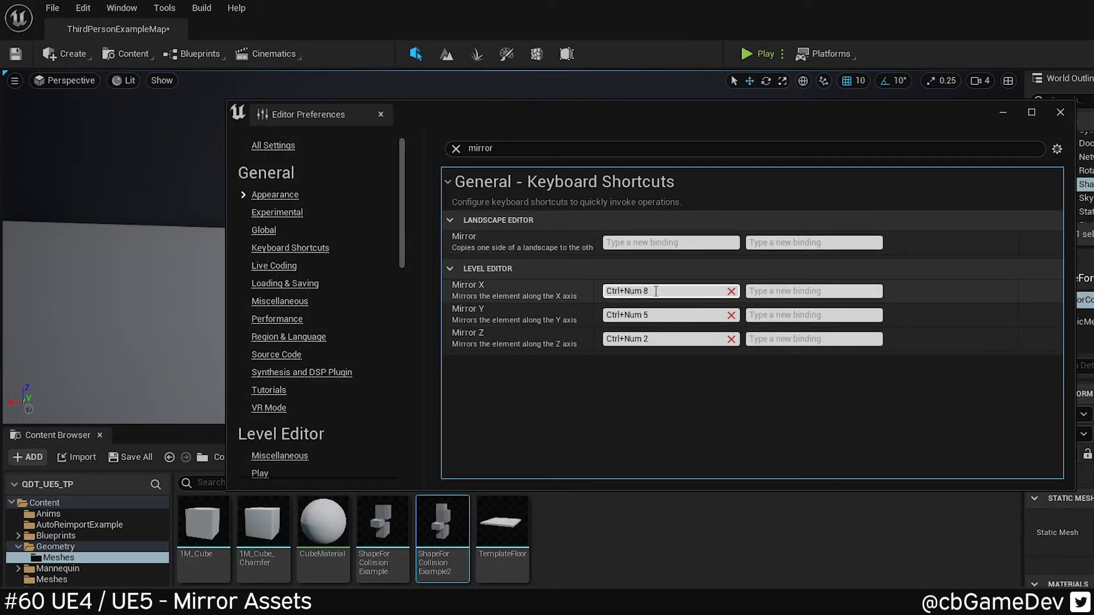
pyautogui.click(1059, 111)
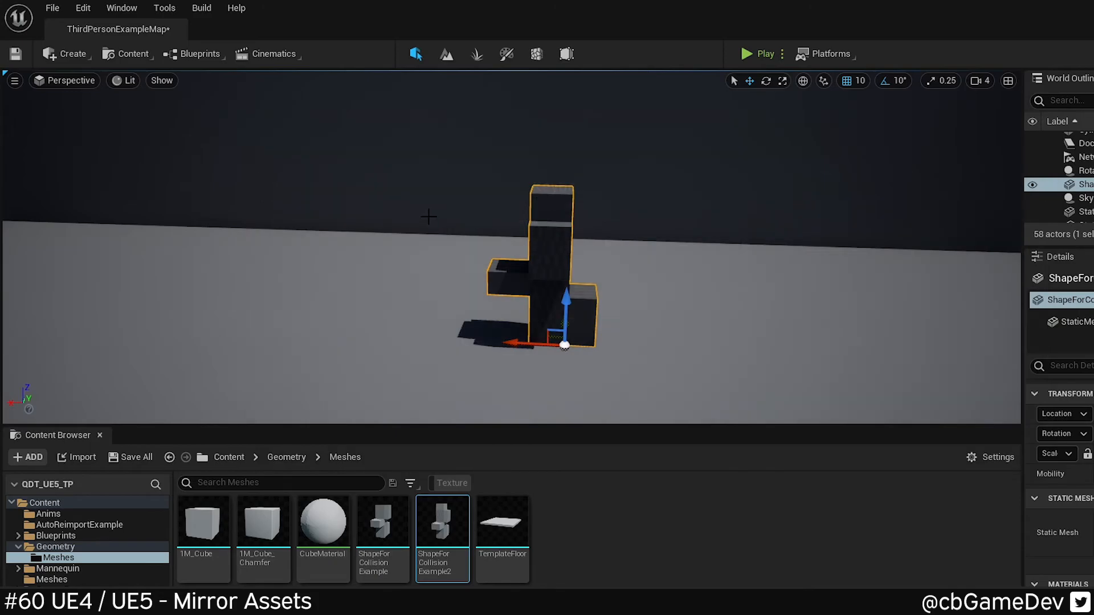